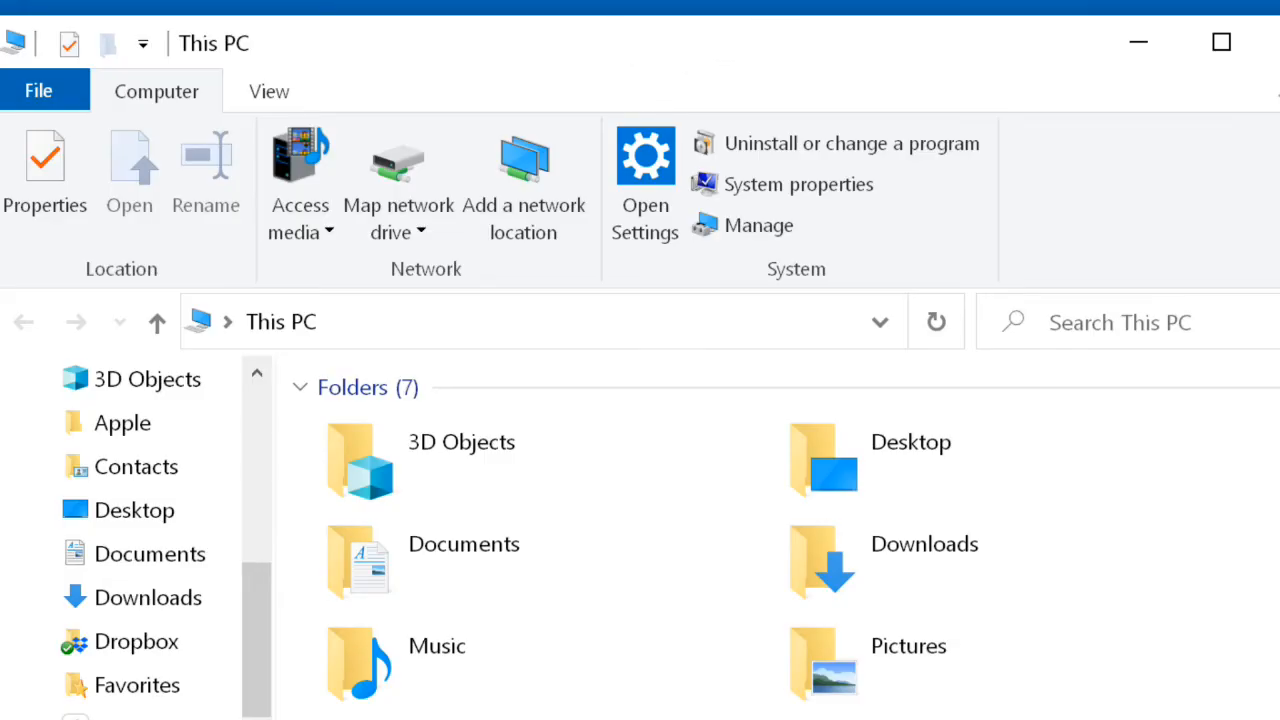
pyautogui.moveTo(882, 62)
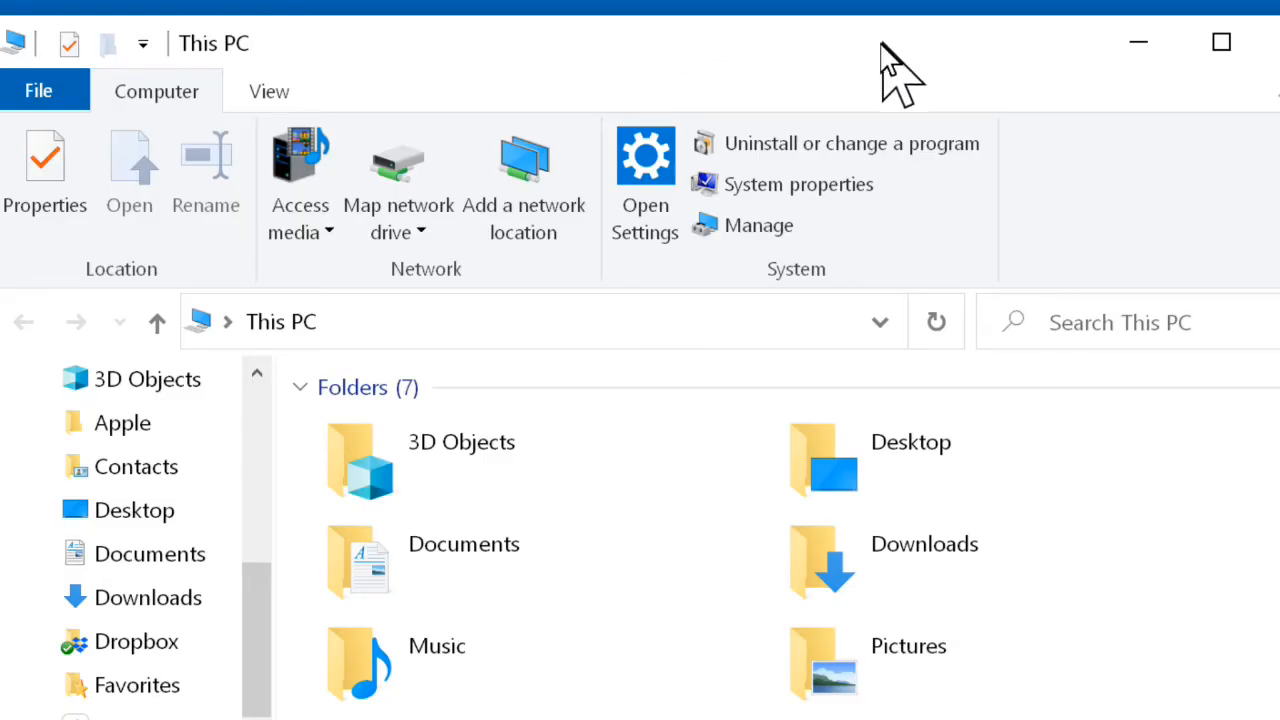
pyautogui.moveTo(880, 68)
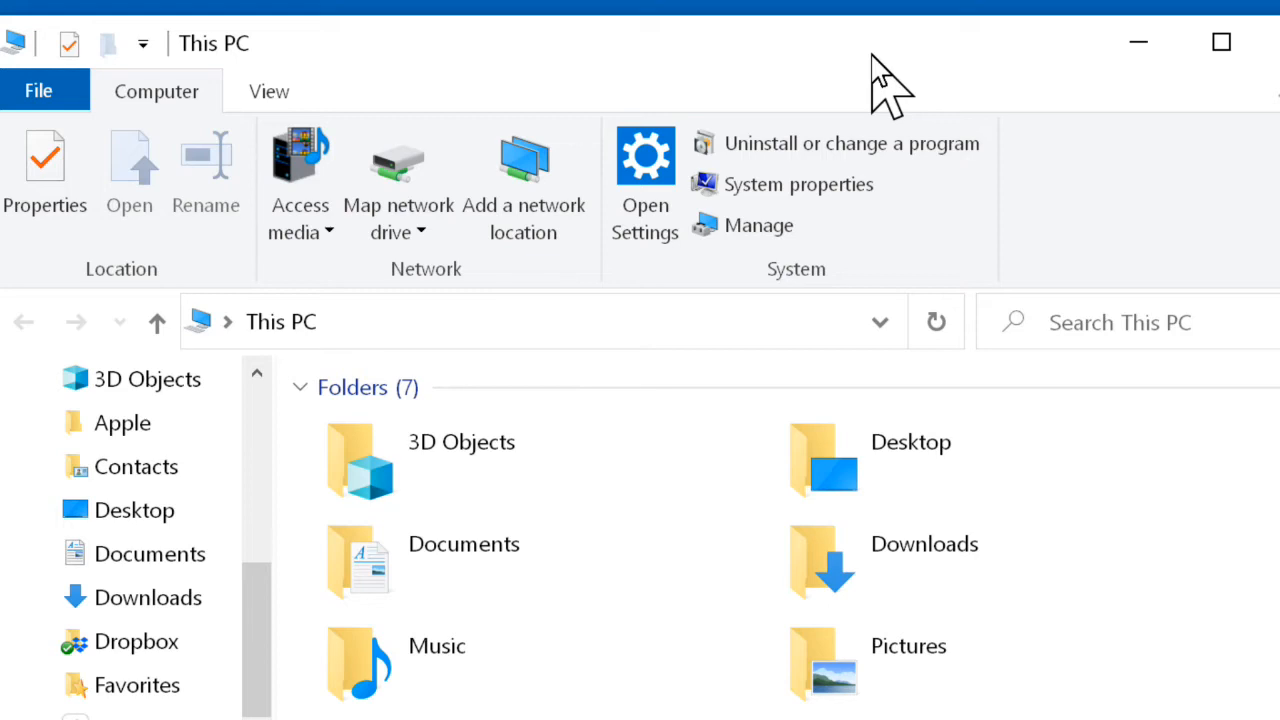
# Step: Scroll to the EOS_DIGITAL (I:) card and make its drive name editable via Rename
pyautogui.scroll(-3)
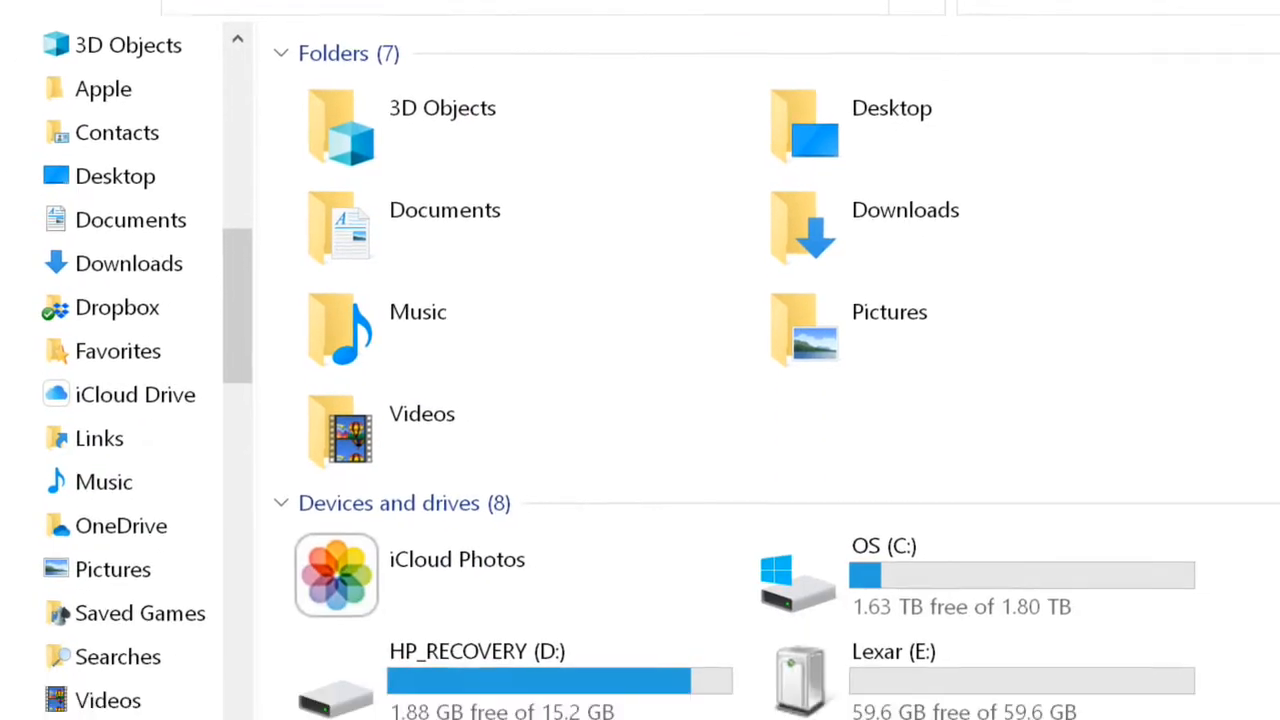
pyautogui.scroll(-3)
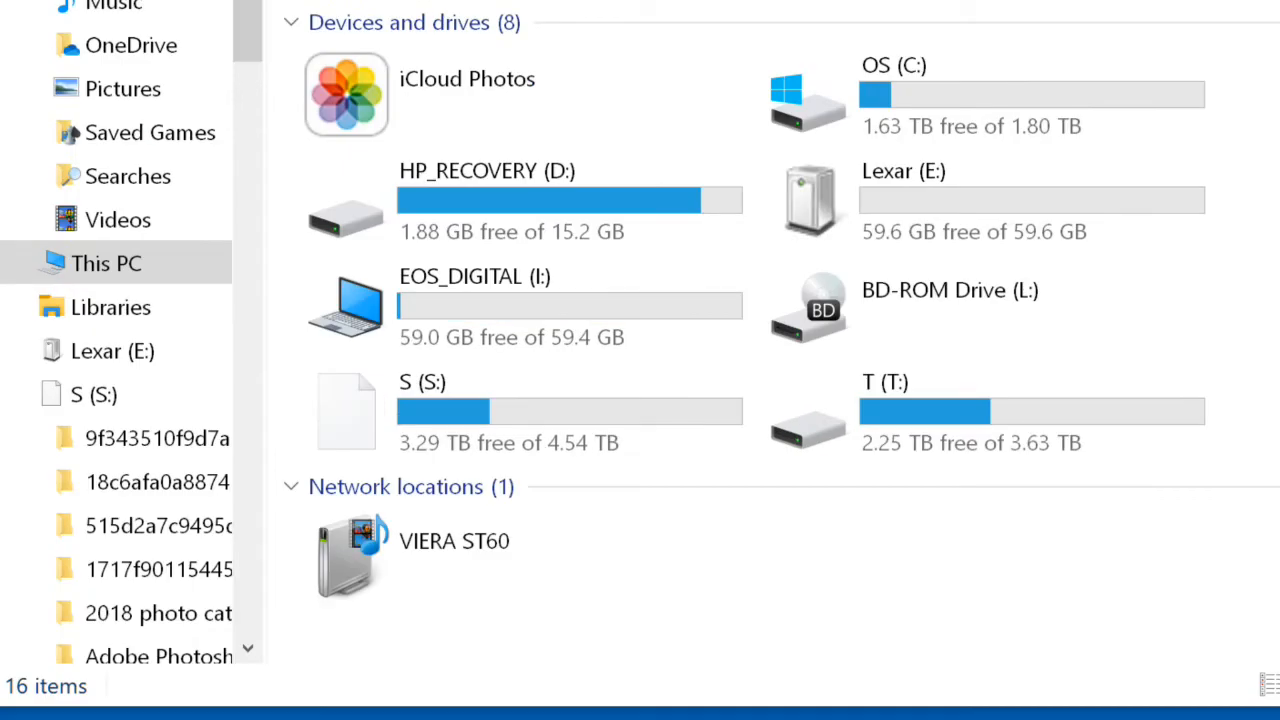
pyautogui.moveTo(495, 210)
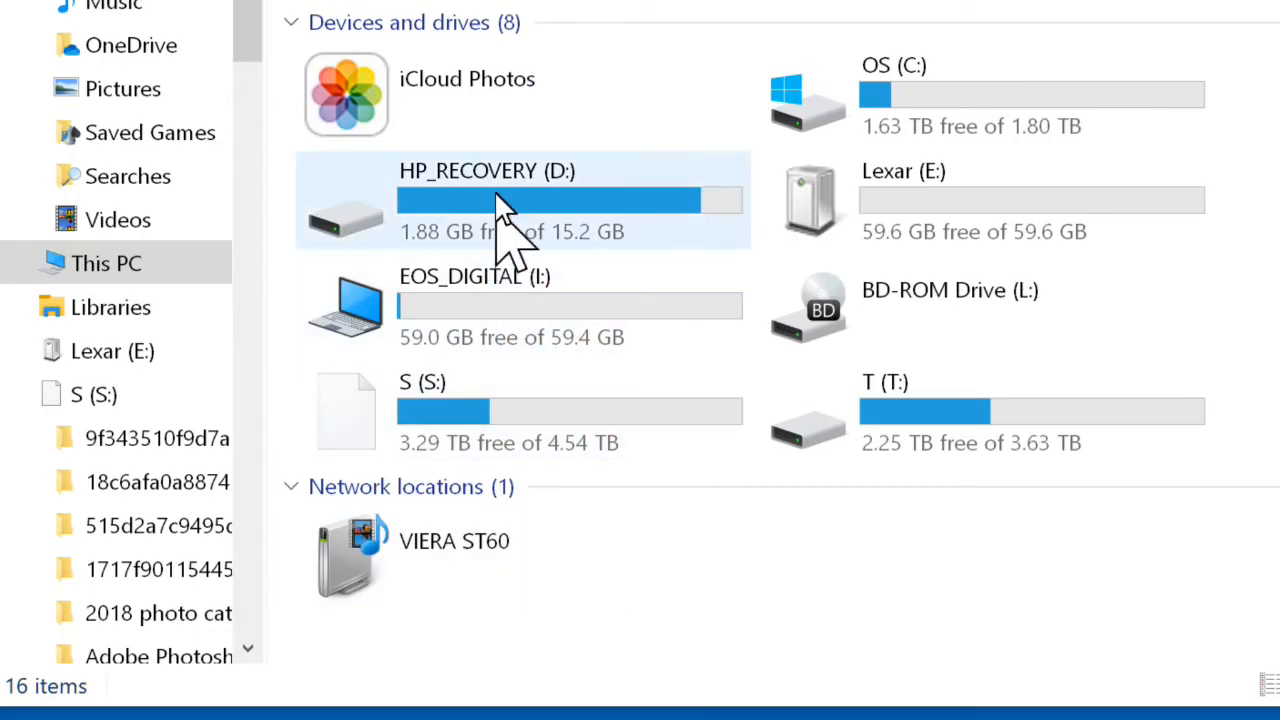
pyautogui.moveTo(340, 290)
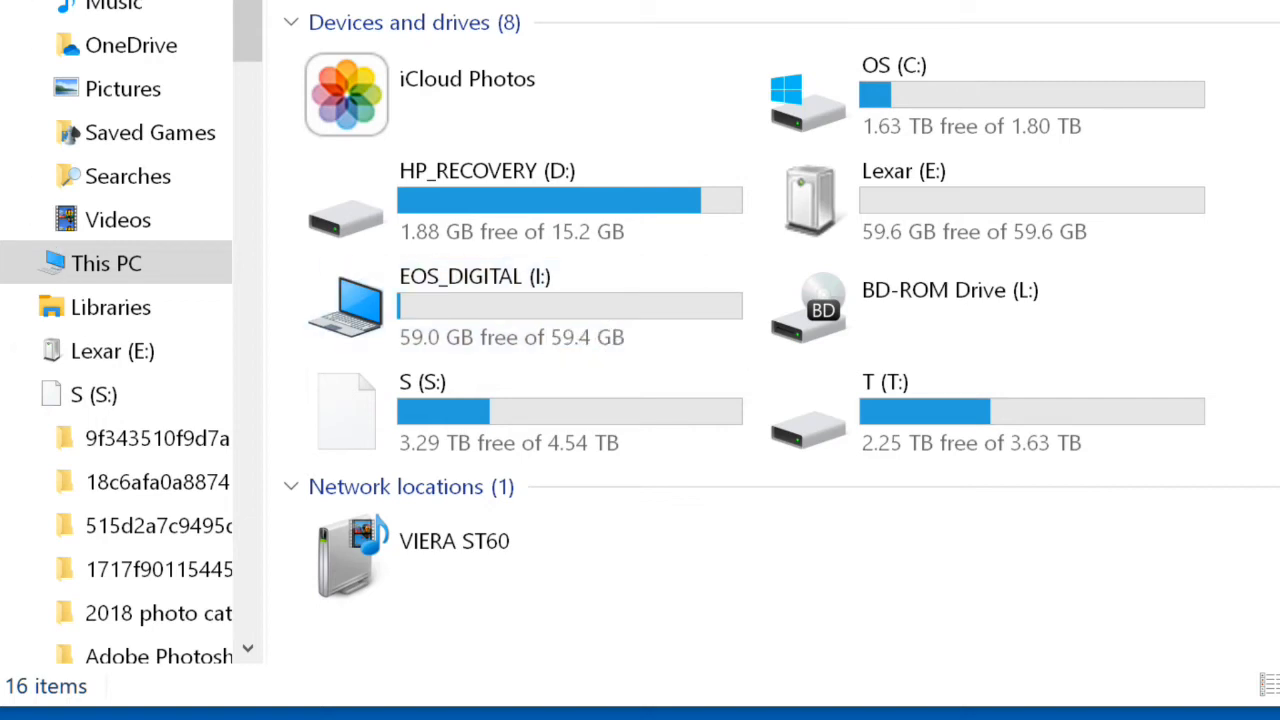
pyautogui.moveTo(565, 68)
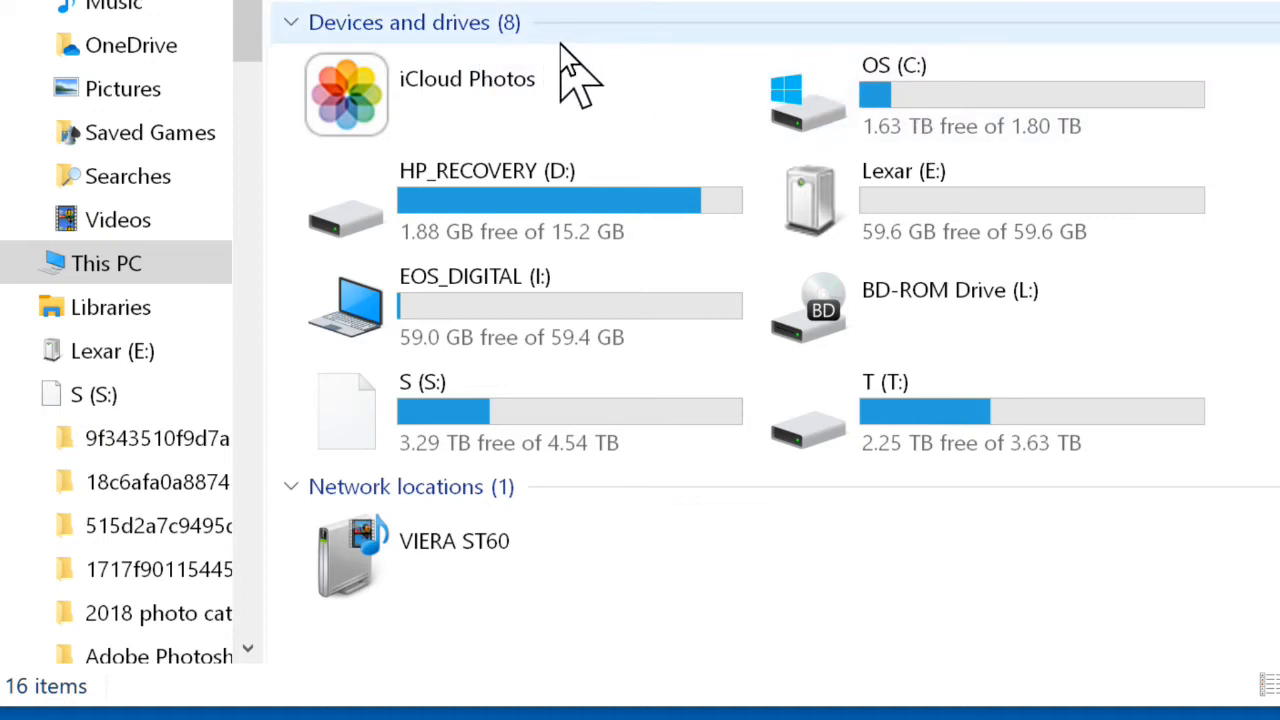
pyautogui.moveTo(515, 330)
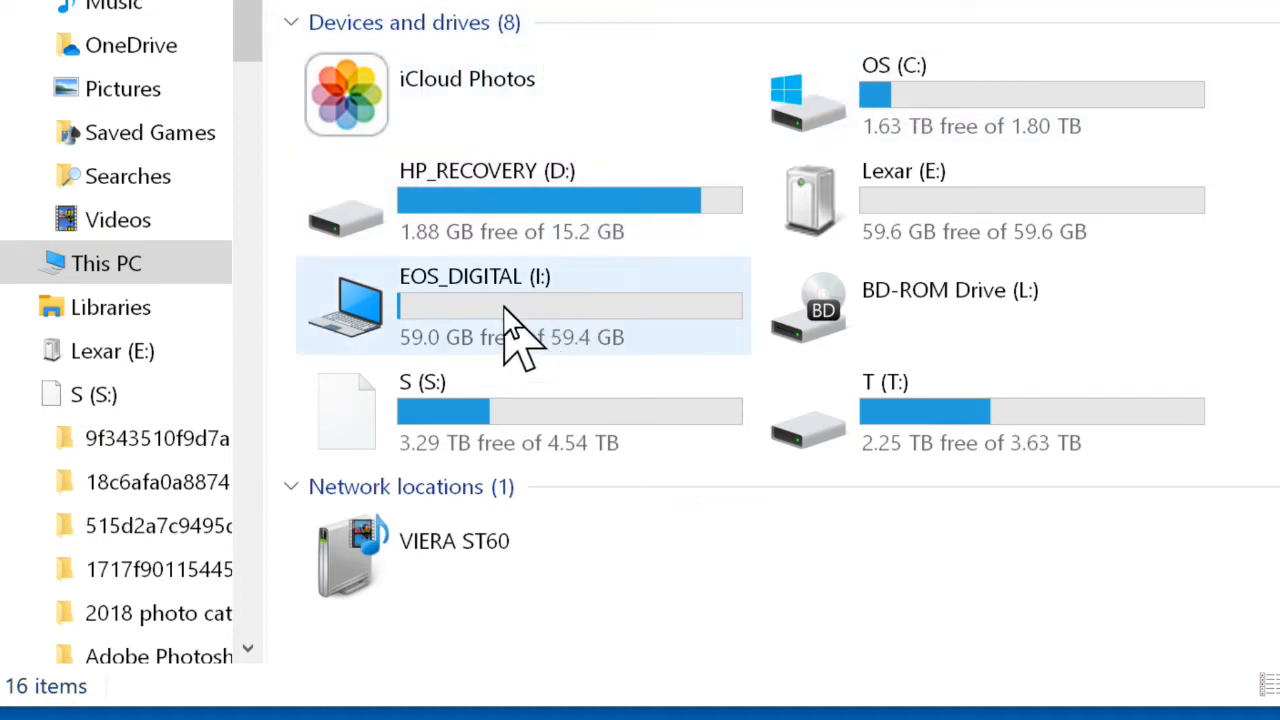
pyautogui.rightClick(520, 325)
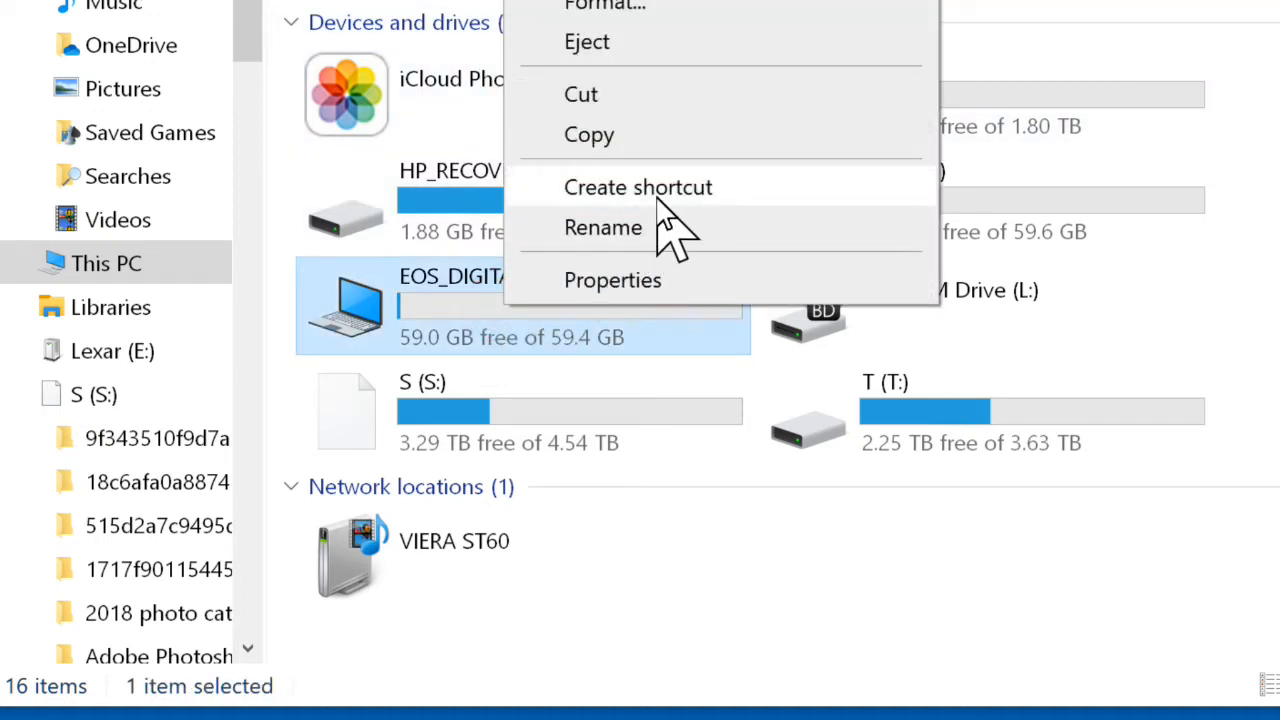
pyautogui.click(603, 227)
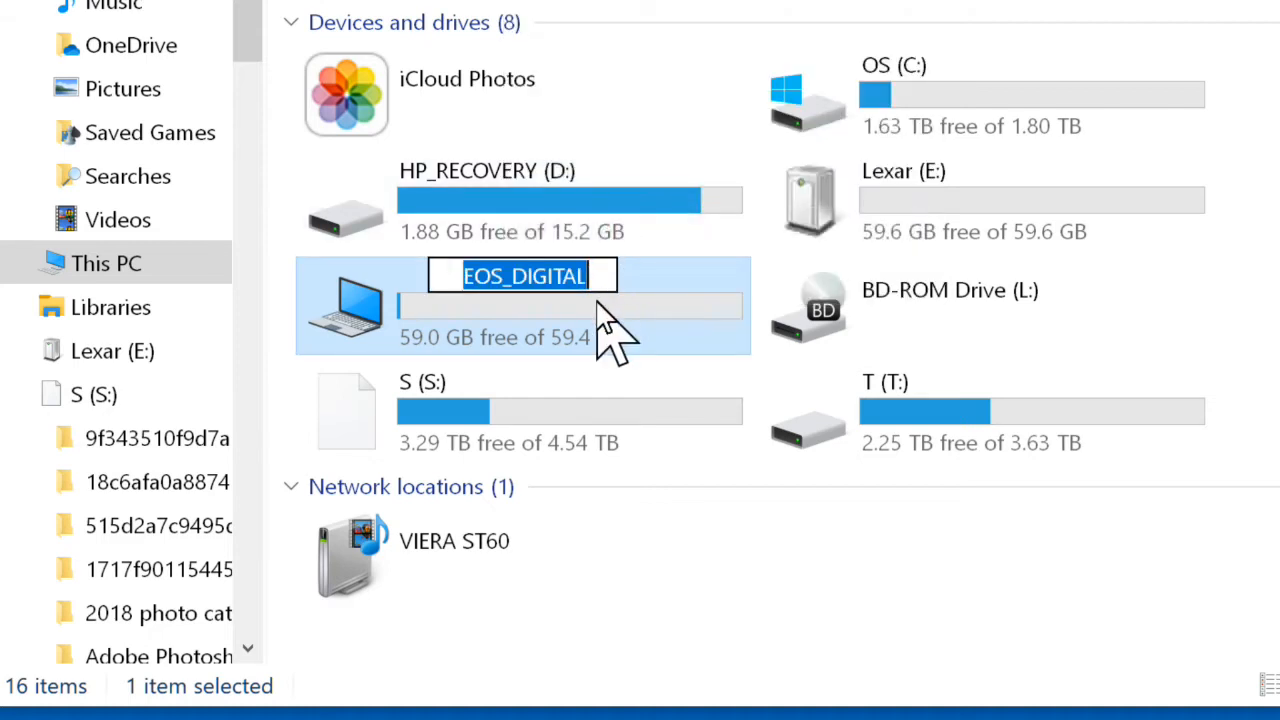
pyautogui.moveTo(610, 320)
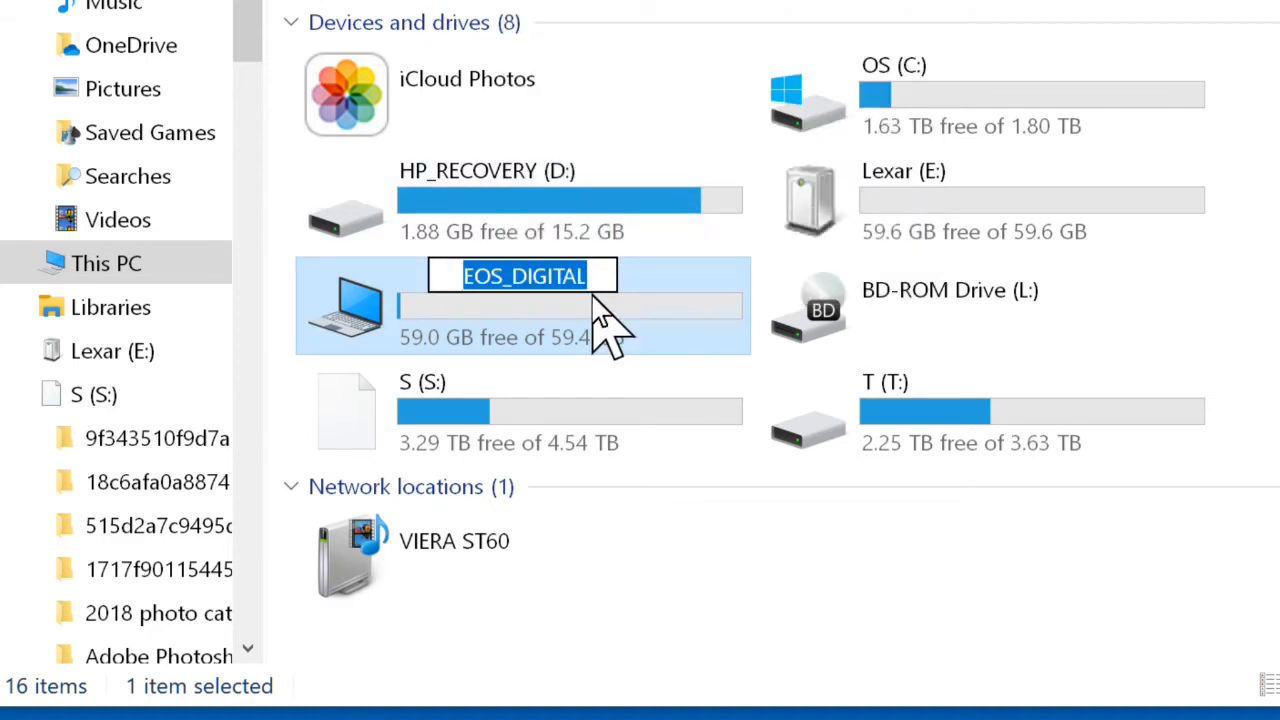
pyautogui.moveTo(593, 320)
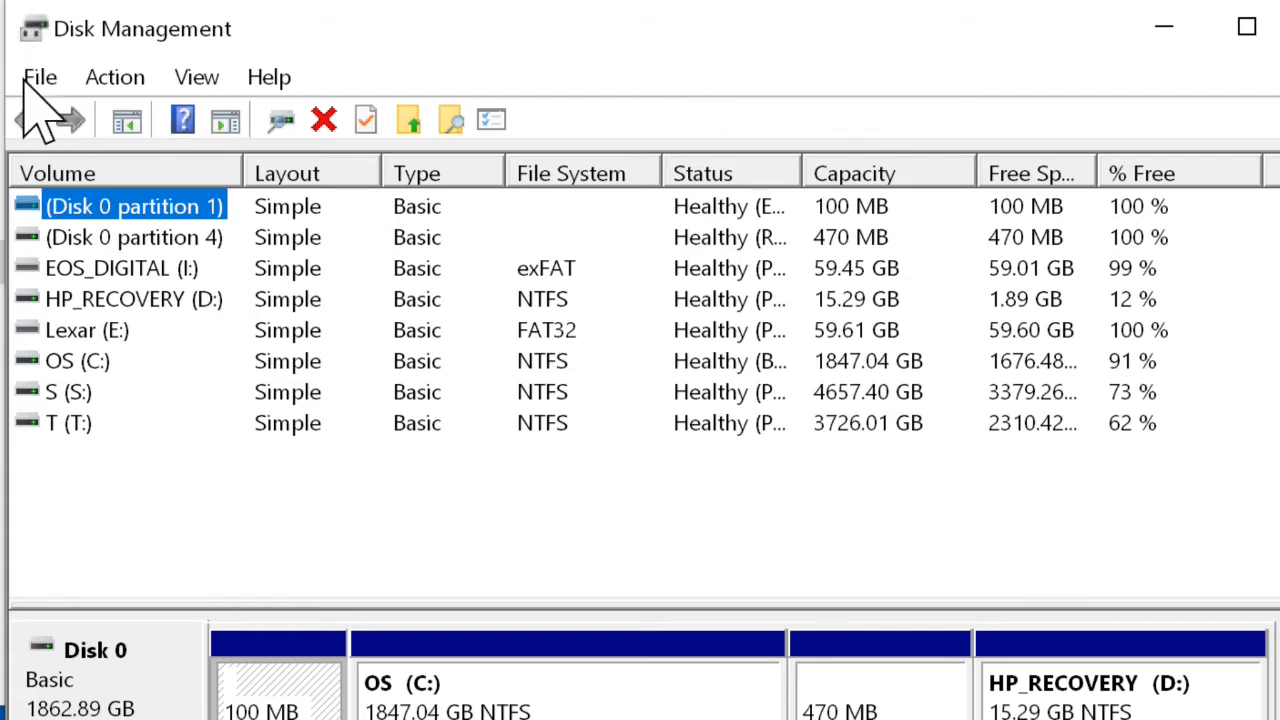
pyautogui.moveTo(108, 310)
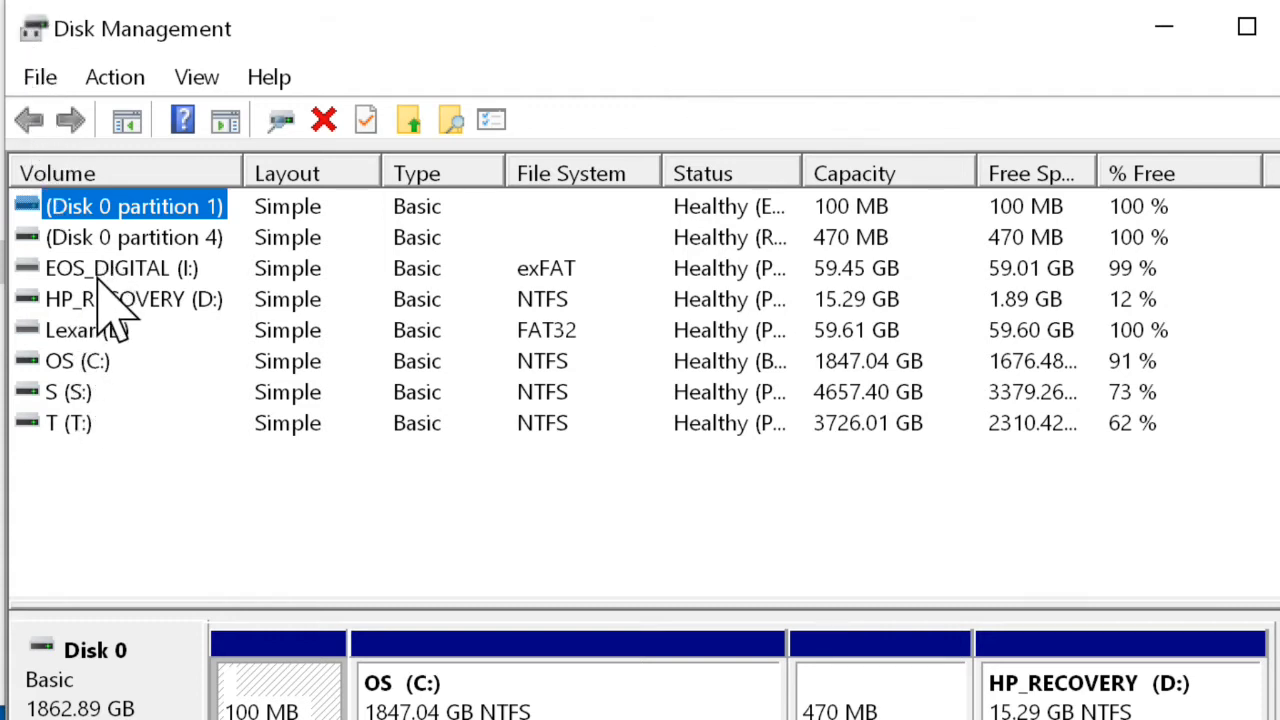
# Step: Open Change Drive Letter and Paths for the EOS_DIGITAL volume (I:)
pyautogui.rightClick(110, 268)
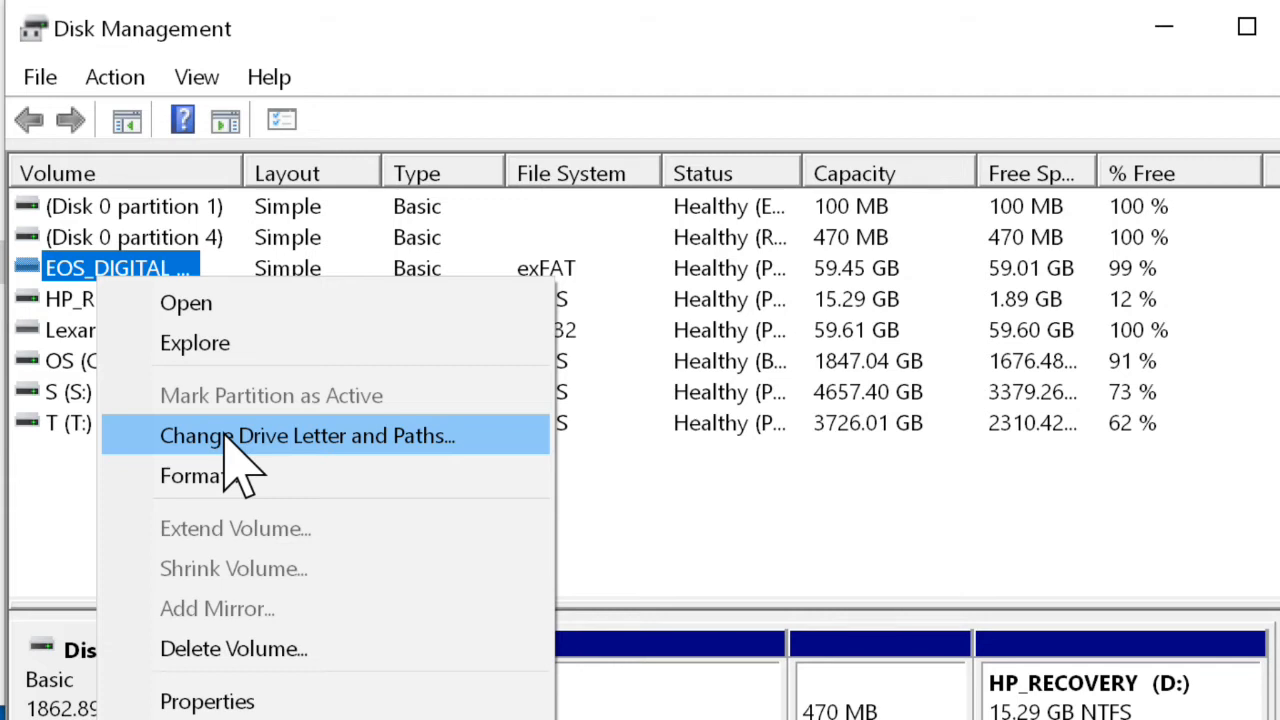
pyautogui.click(304, 436)
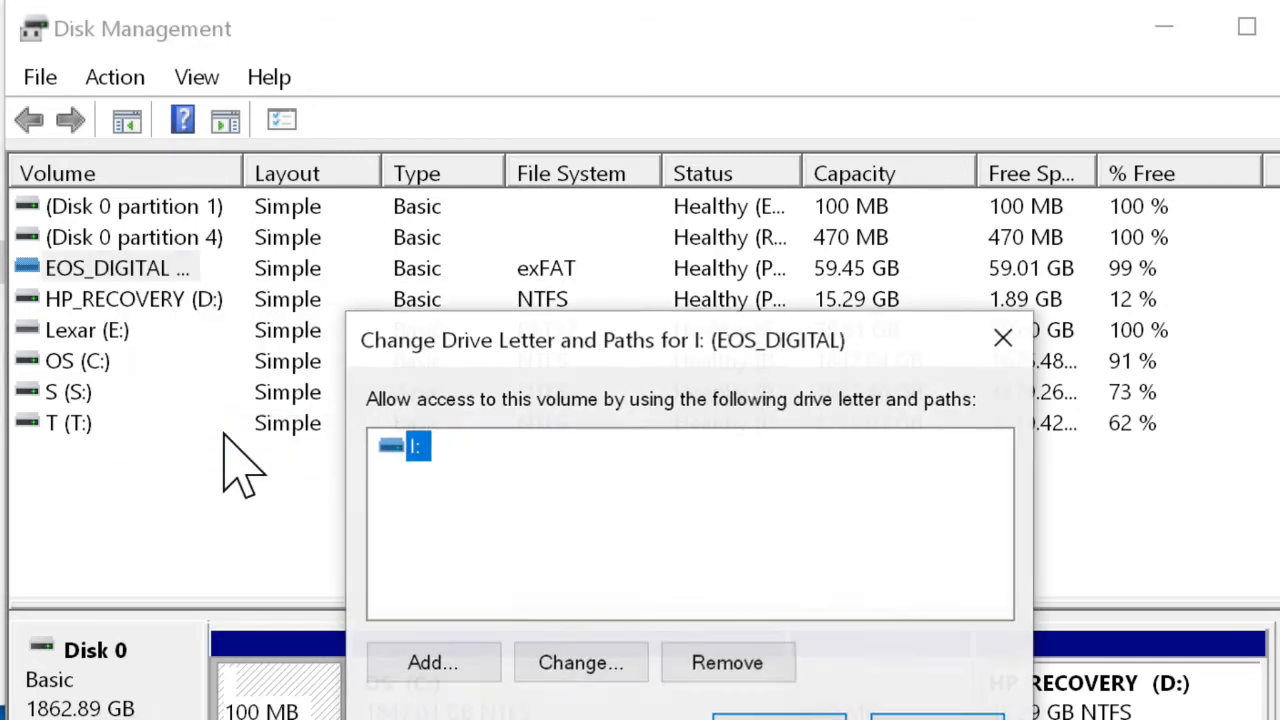
pyautogui.moveTo(505, 500)
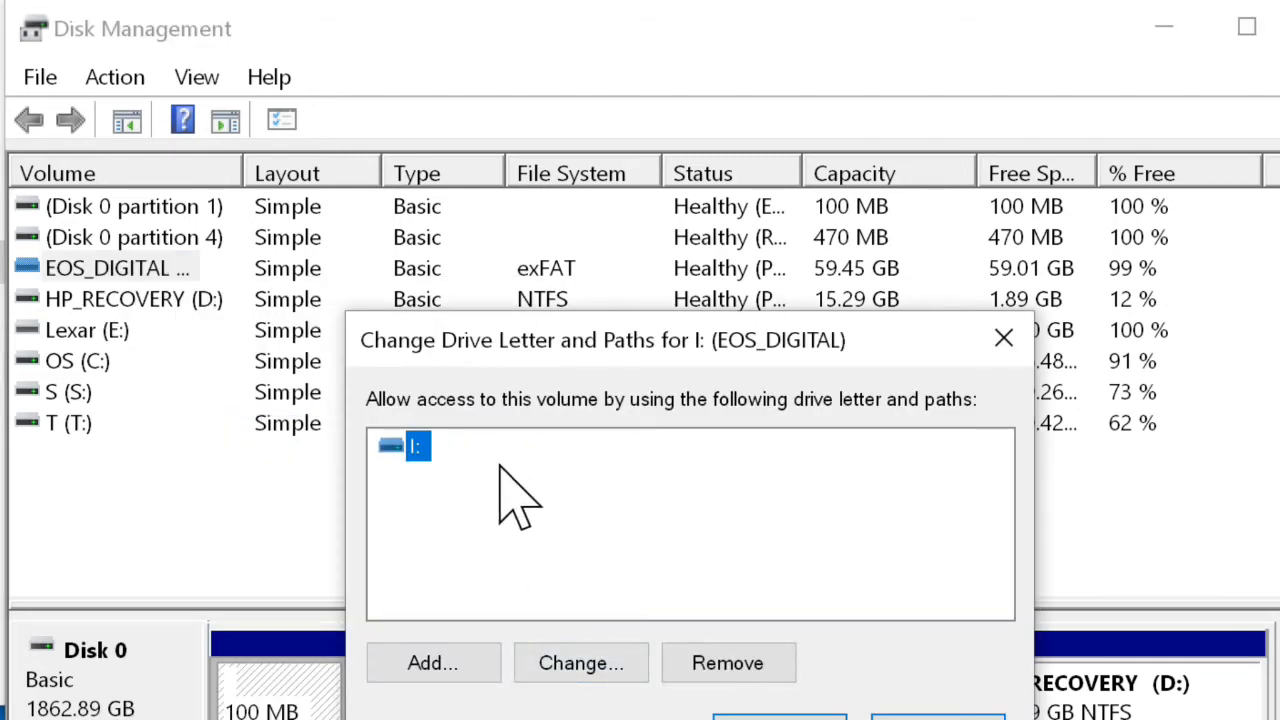
pyautogui.moveTo(455, 495)
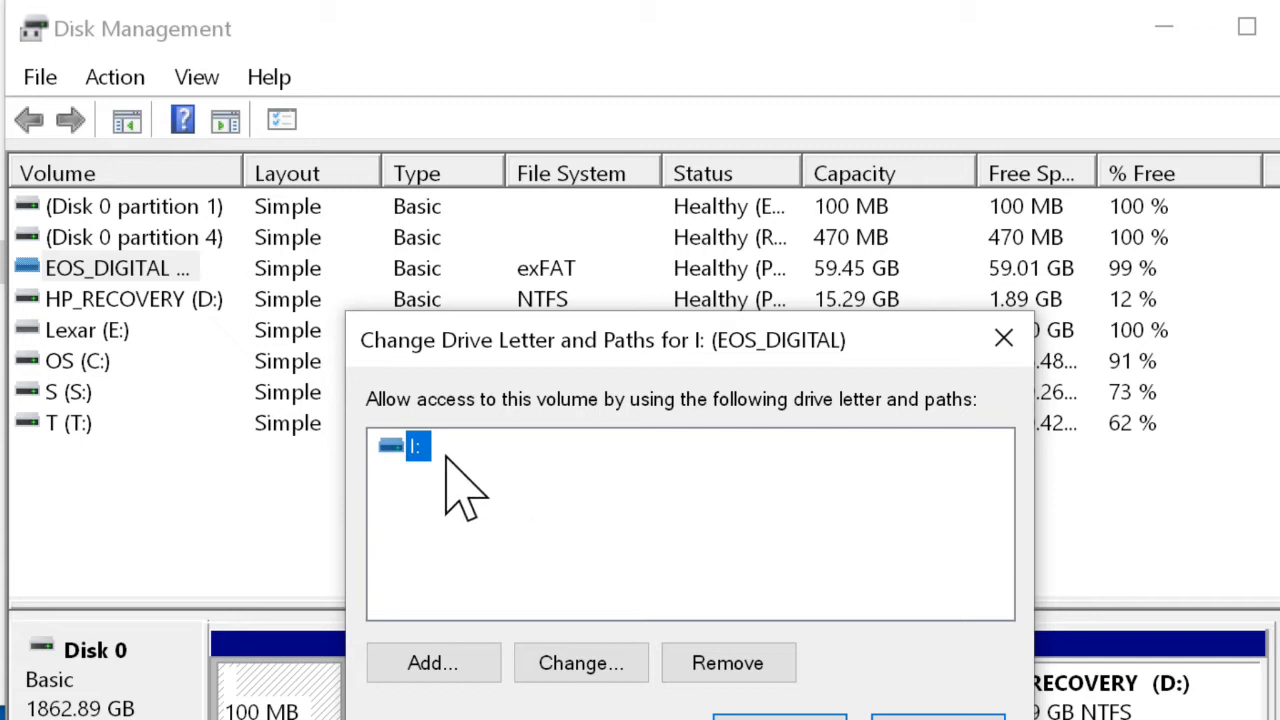
pyautogui.moveTo(447, 683)
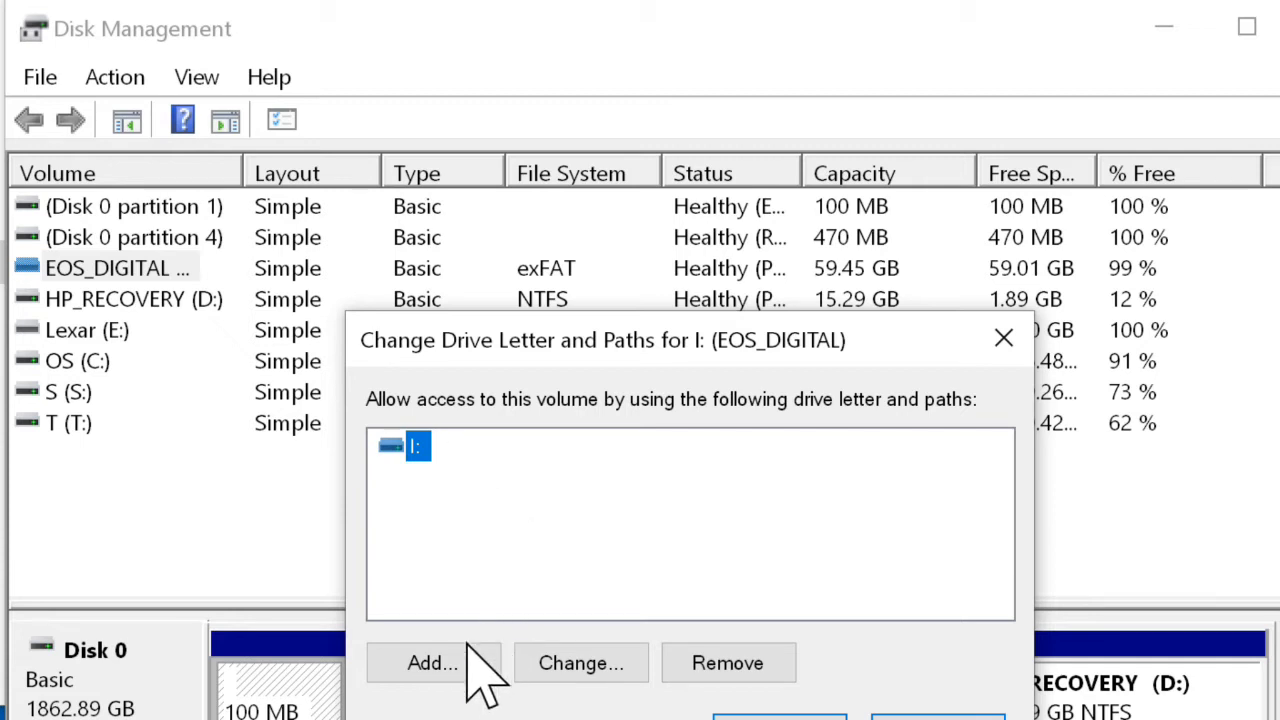
pyautogui.moveTo(465, 485)
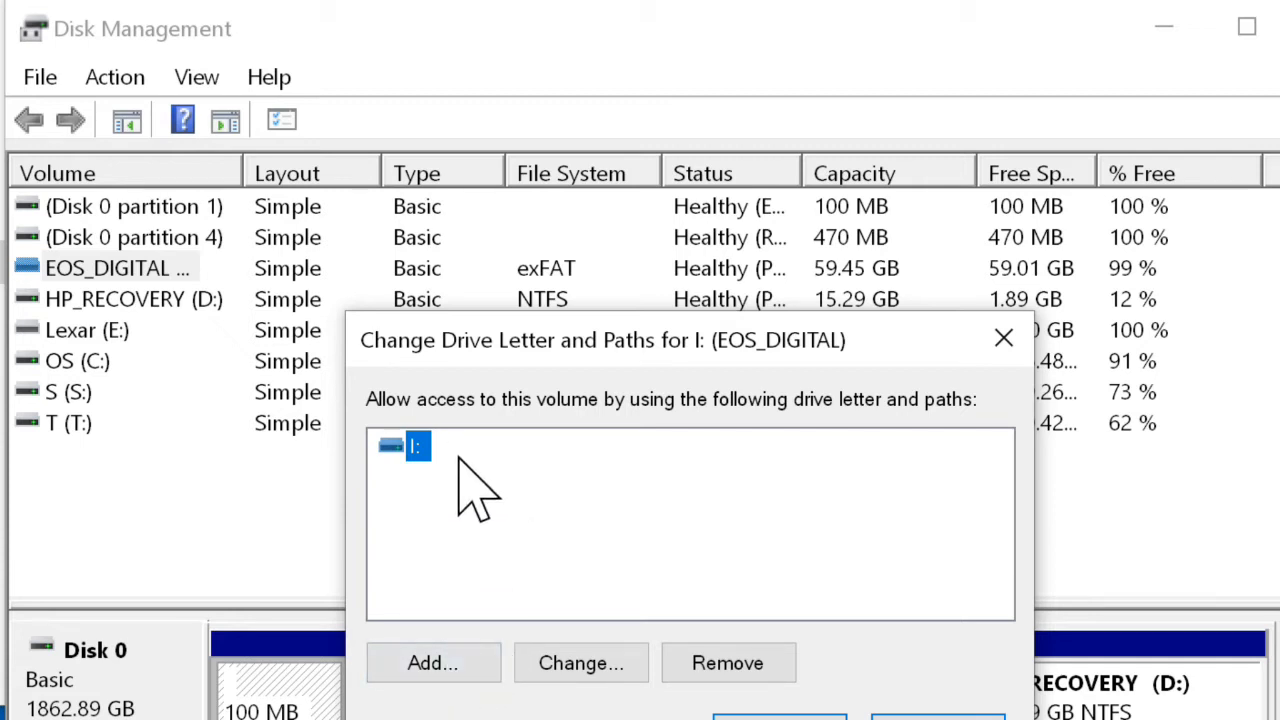
pyautogui.moveTo(495, 525)
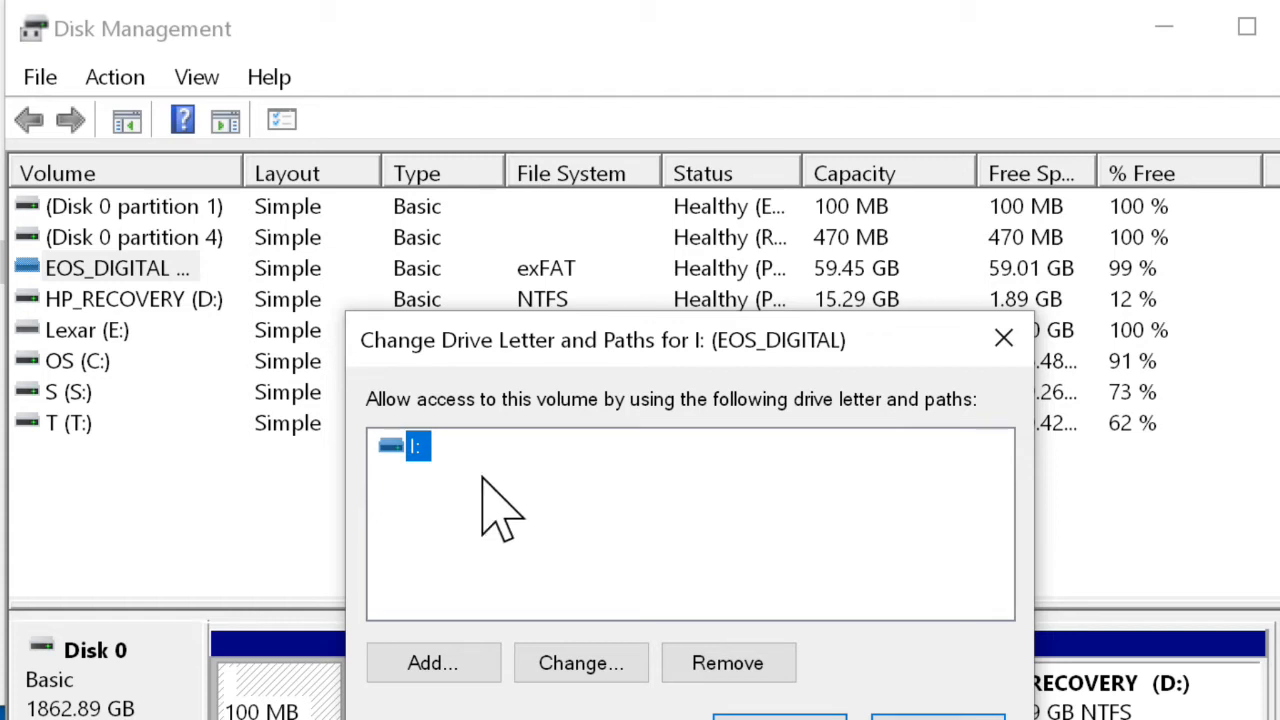
pyautogui.moveTo(455, 530)
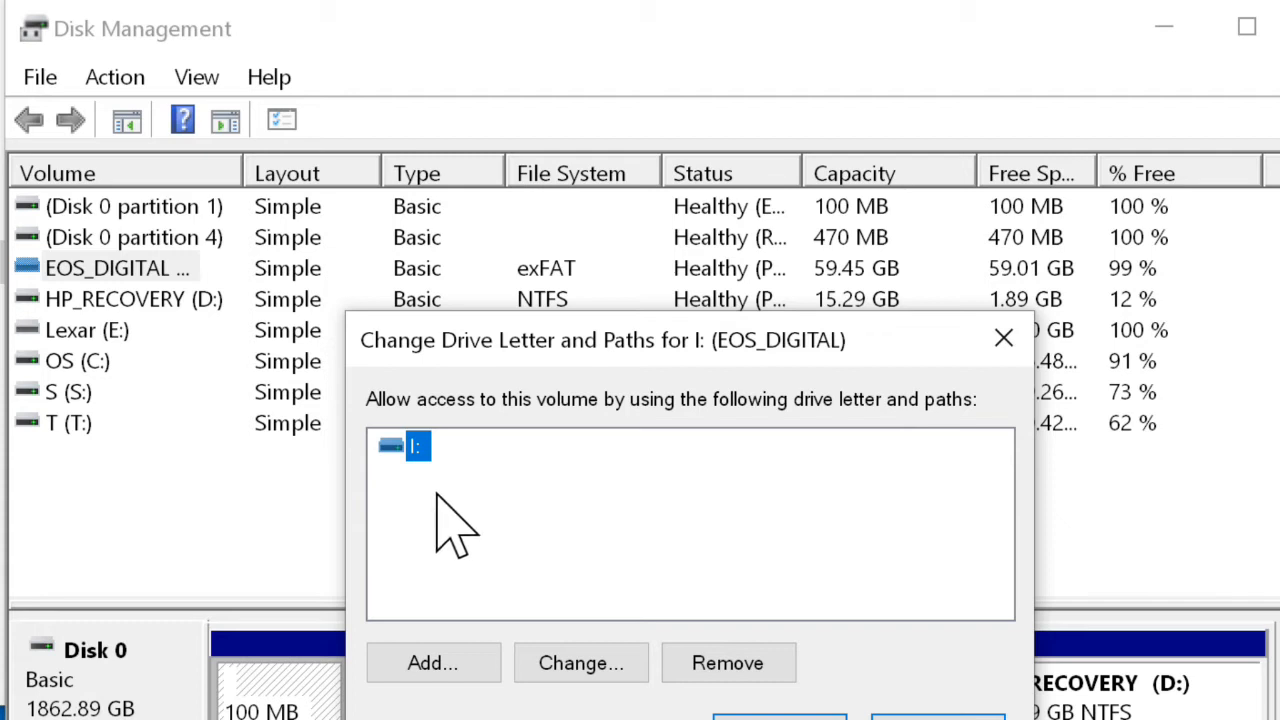
# Step: Choose Change for EOS_DIGITAL, view the available drive letters, and confirm with OK
pyautogui.click(580, 663)
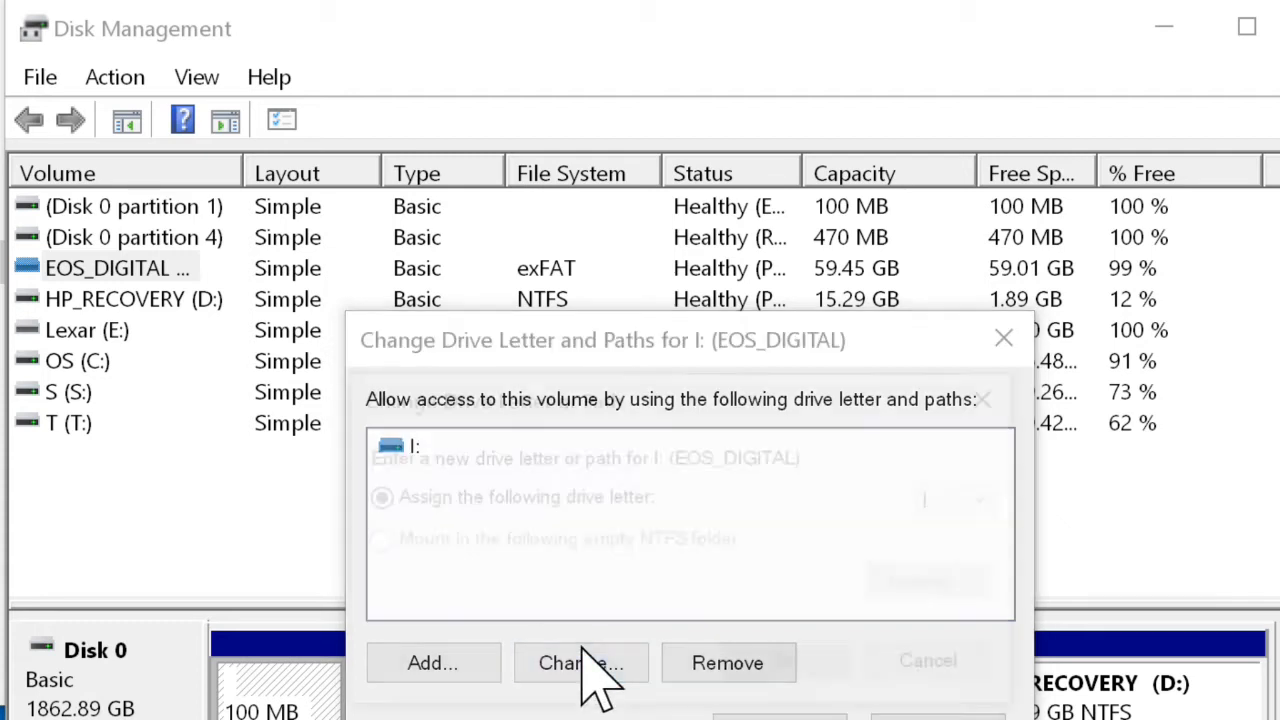
pyautogui.click(580, 662)
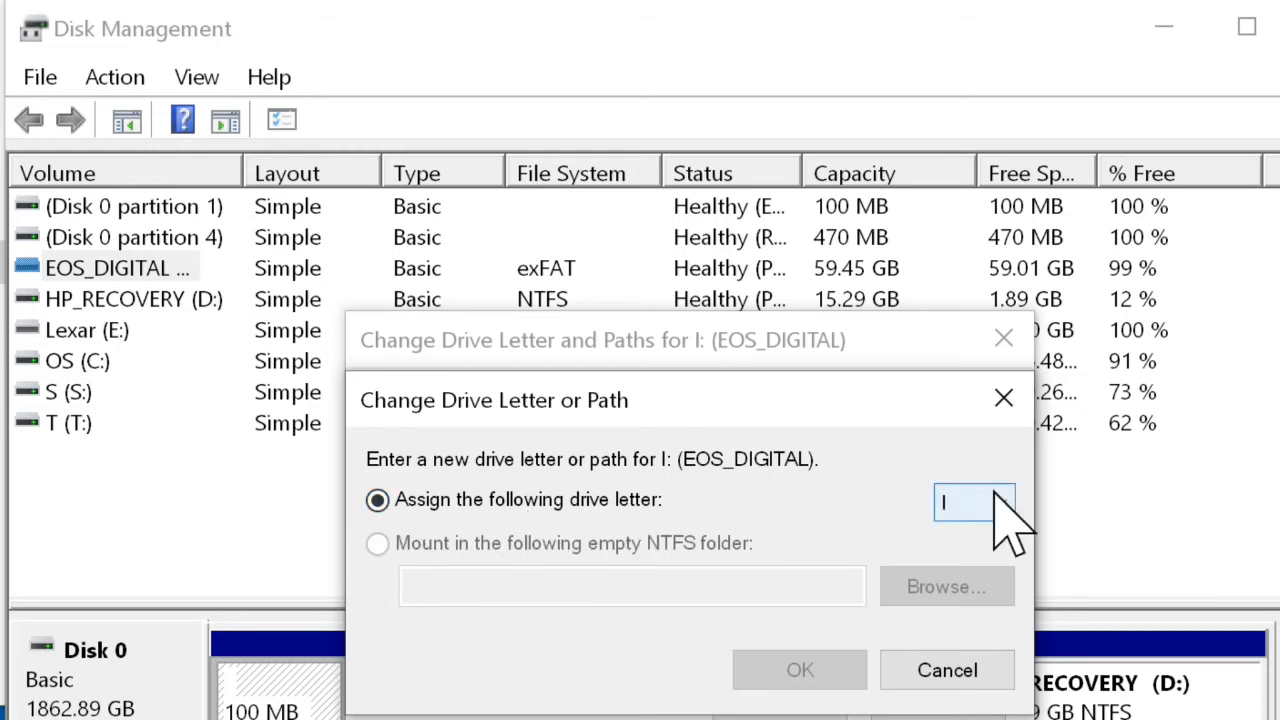
pyautogui.click(997, 502)
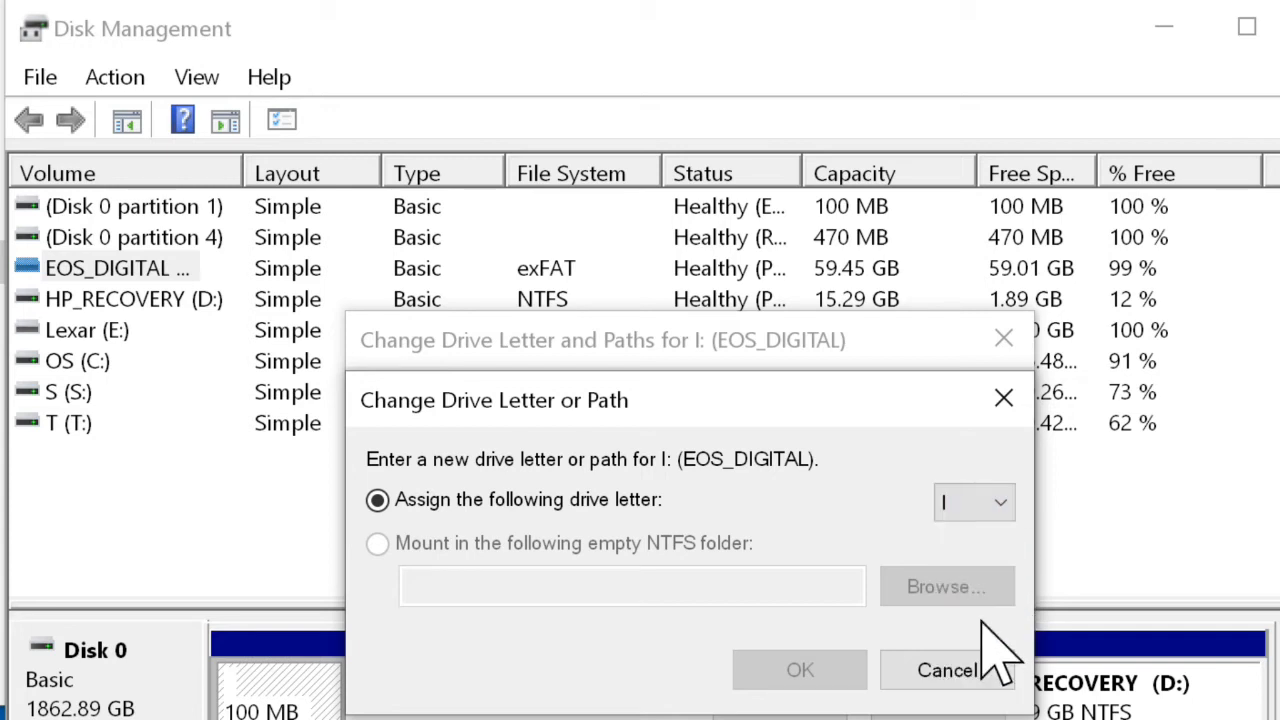
pyautogui.moveTo(799, 685)
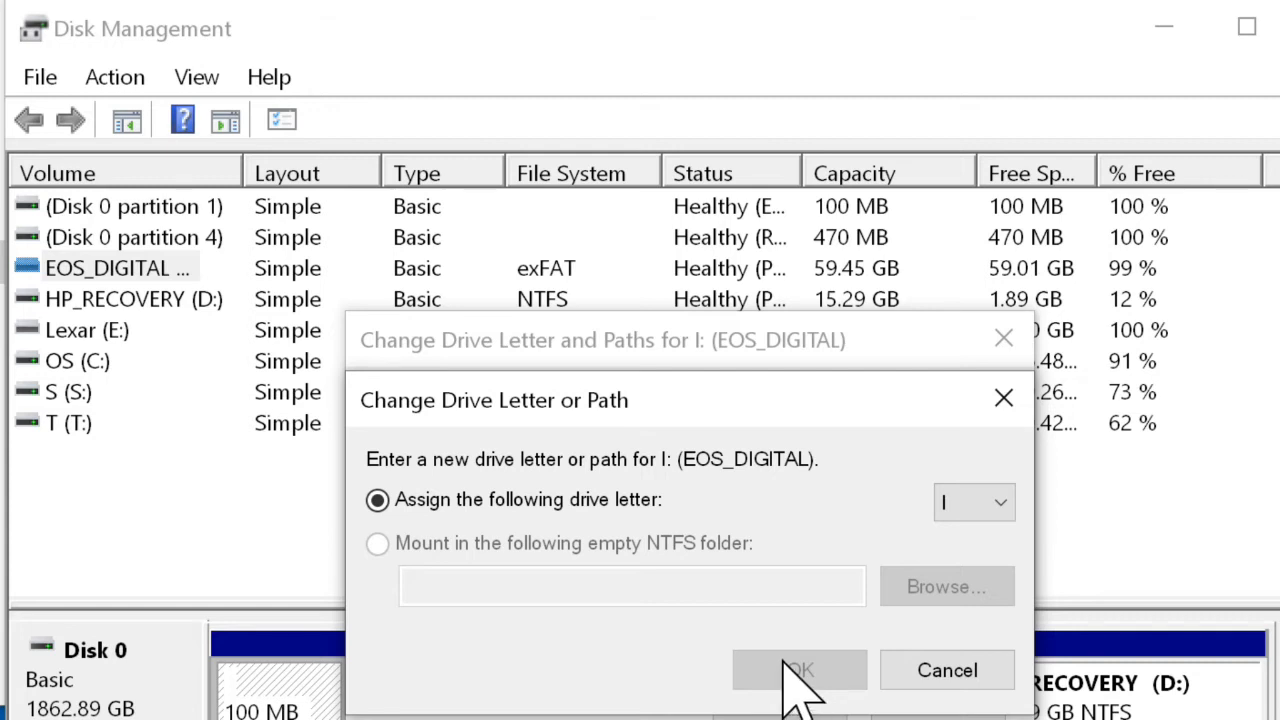
pyautogui.click(800, 670)
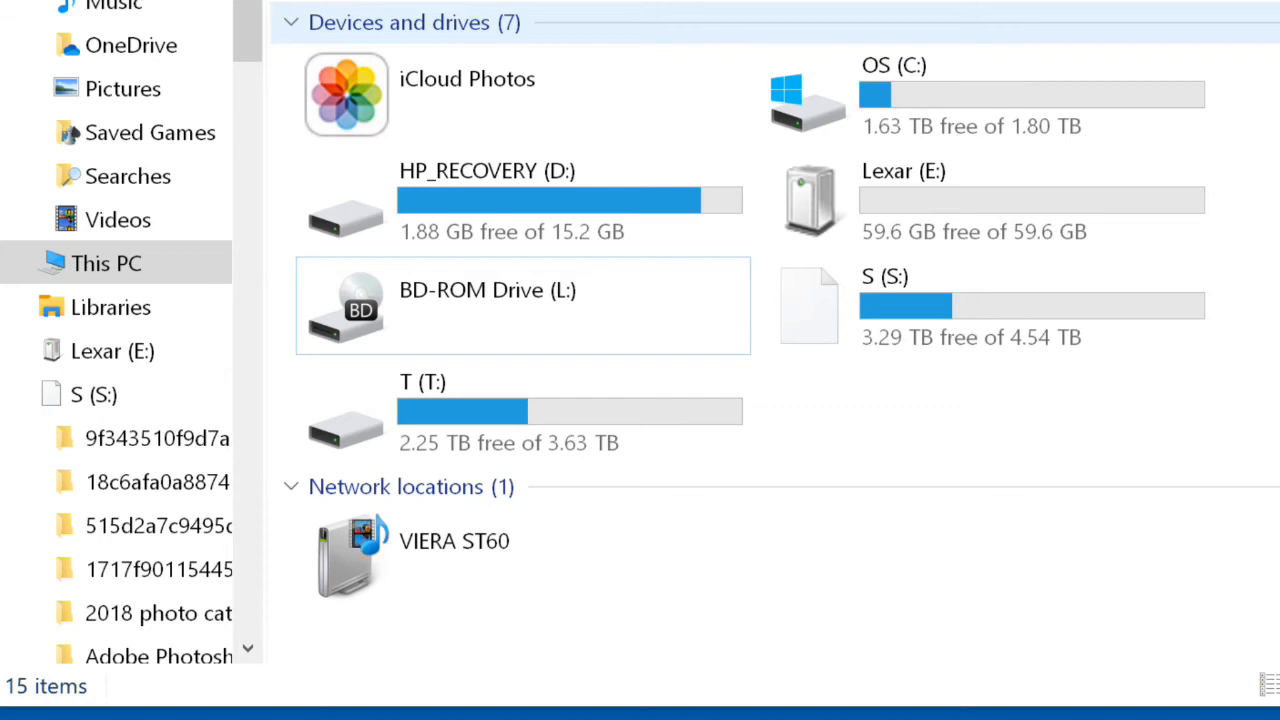
pyautogui.moveTo(590, 215)
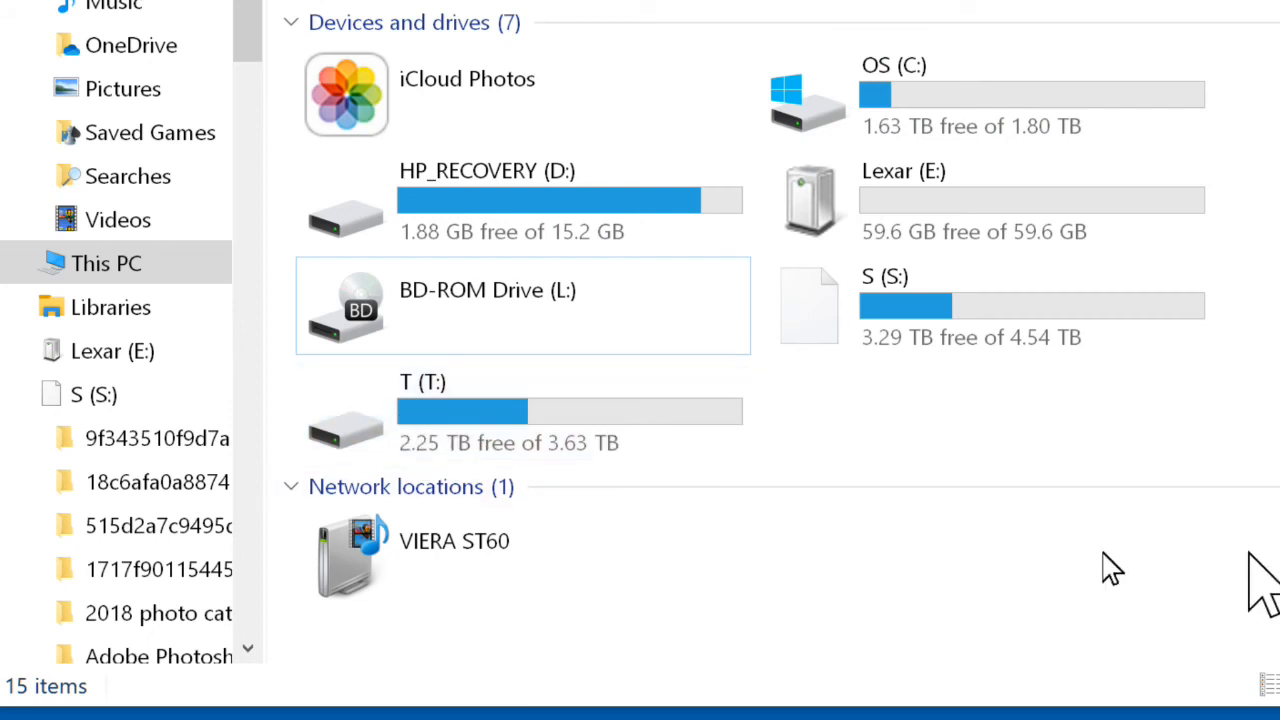
pyautogui.moveTo(420, 420)
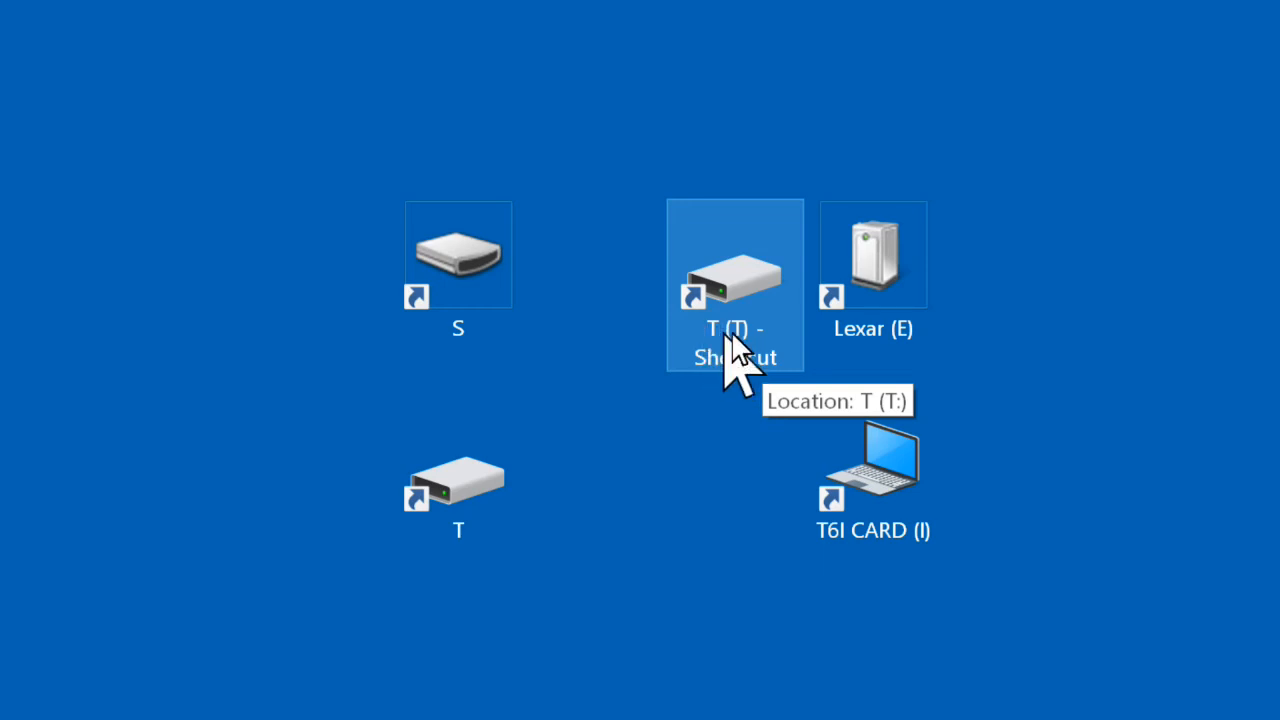
pyautogui.moveTo(765, 380)
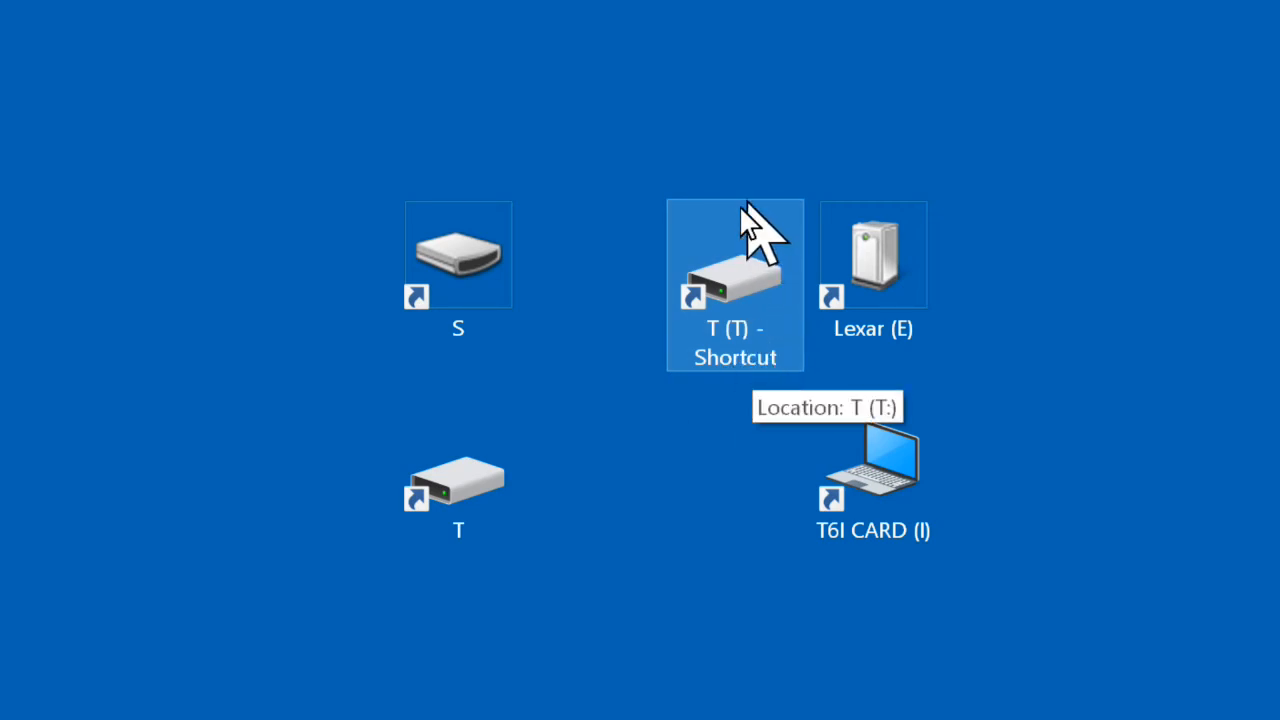
pyautogui.moveTo(800, 380)
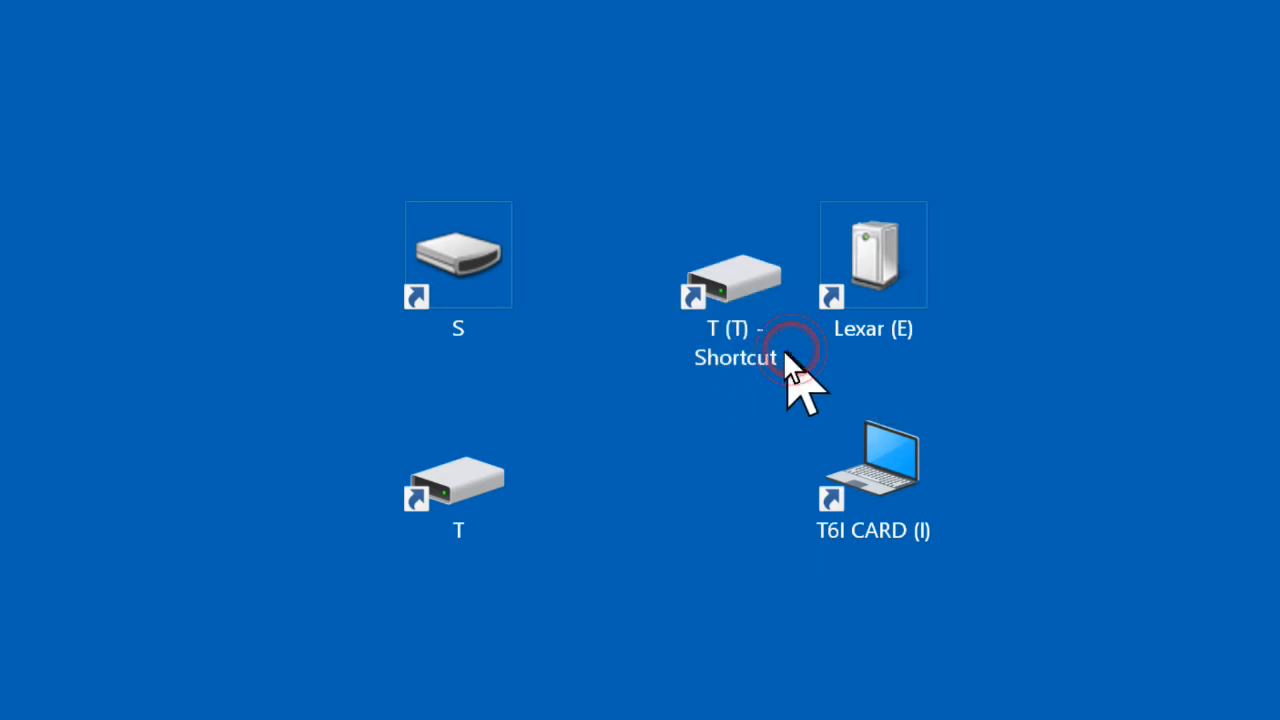
# Step: Rename the 'T (T) - Shortcut' desktop icon to 'T (T)'
pyautogui.click(733, 280)
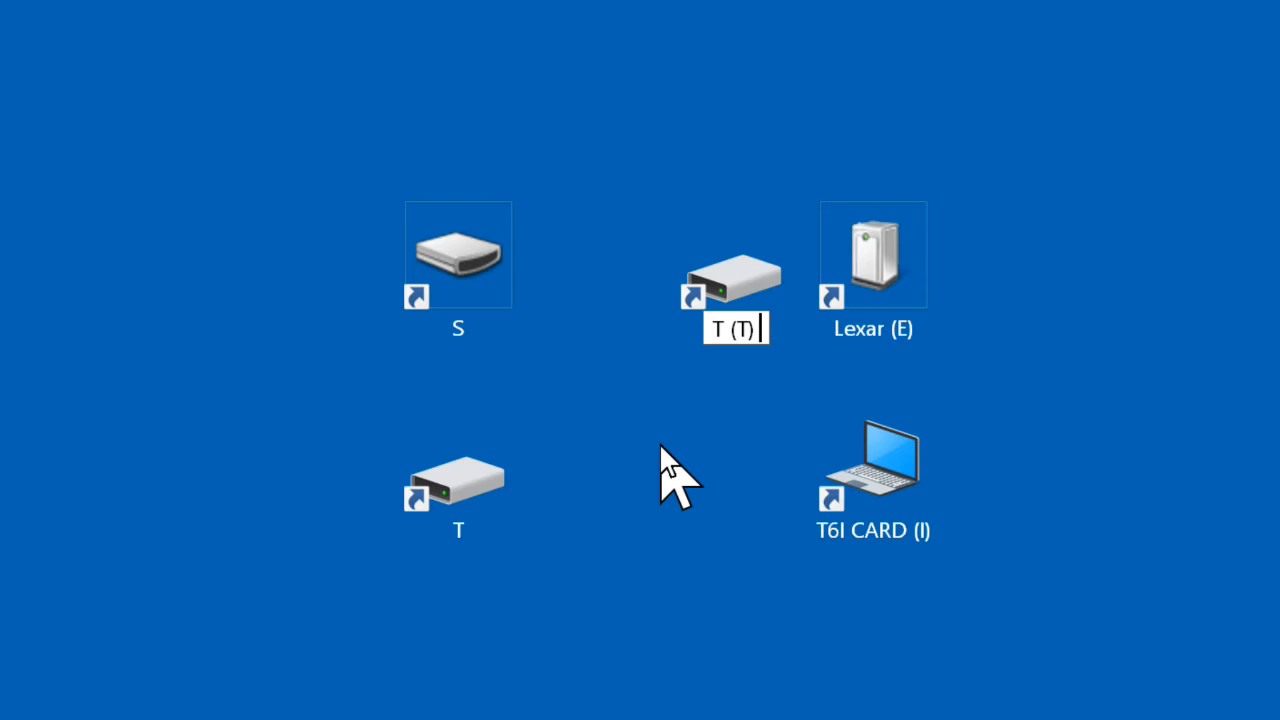
pyautogui.moveTo(645, 472)
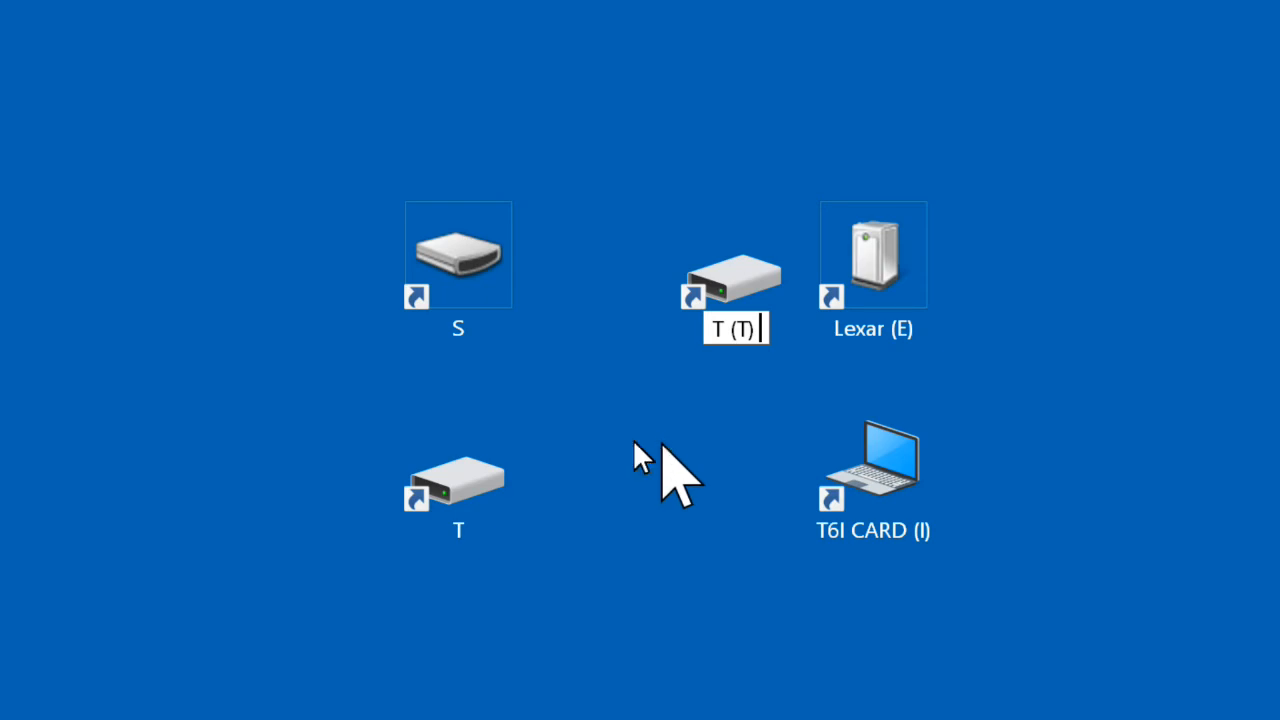
pyautogui.moveTo(645, 560)
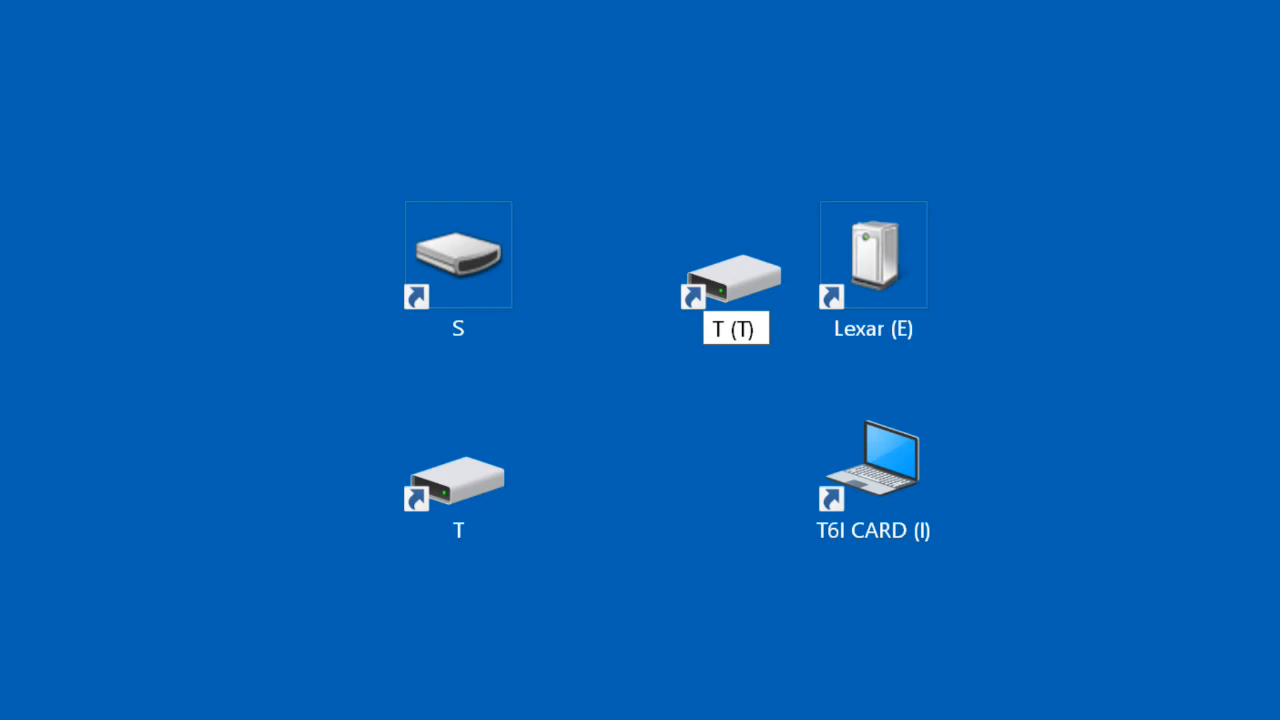
pyautogui.click(872, 467)
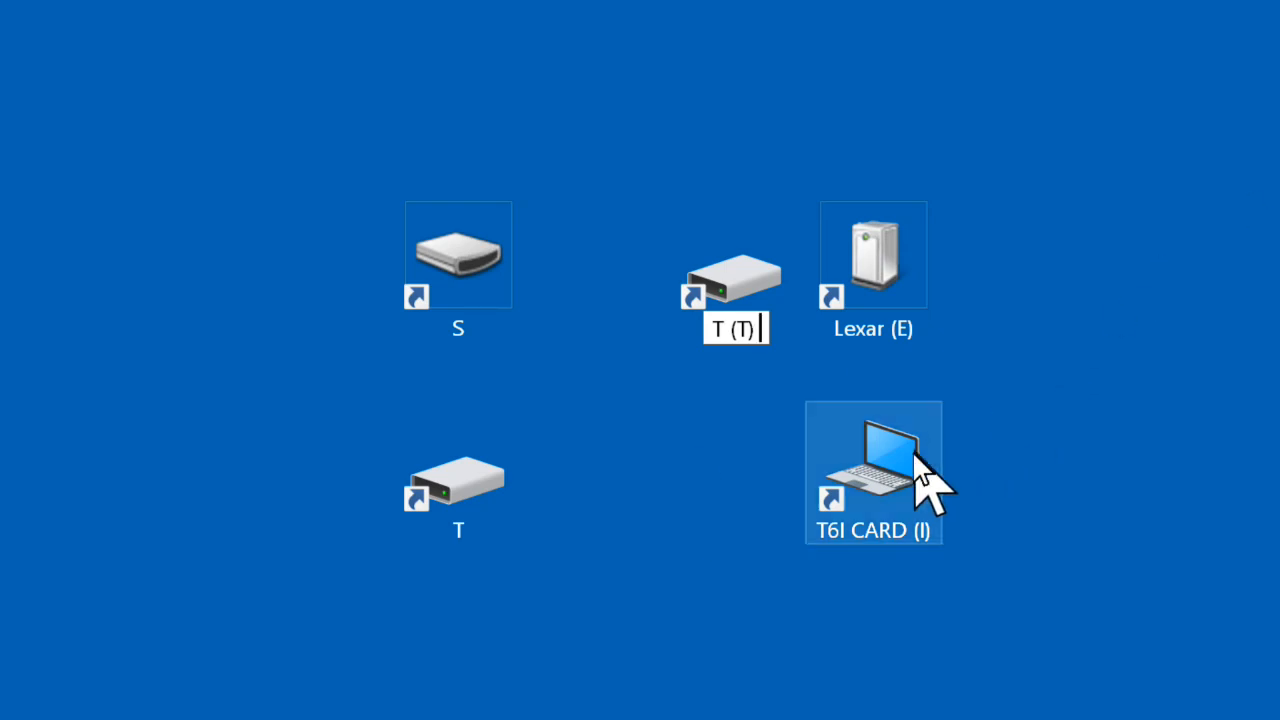